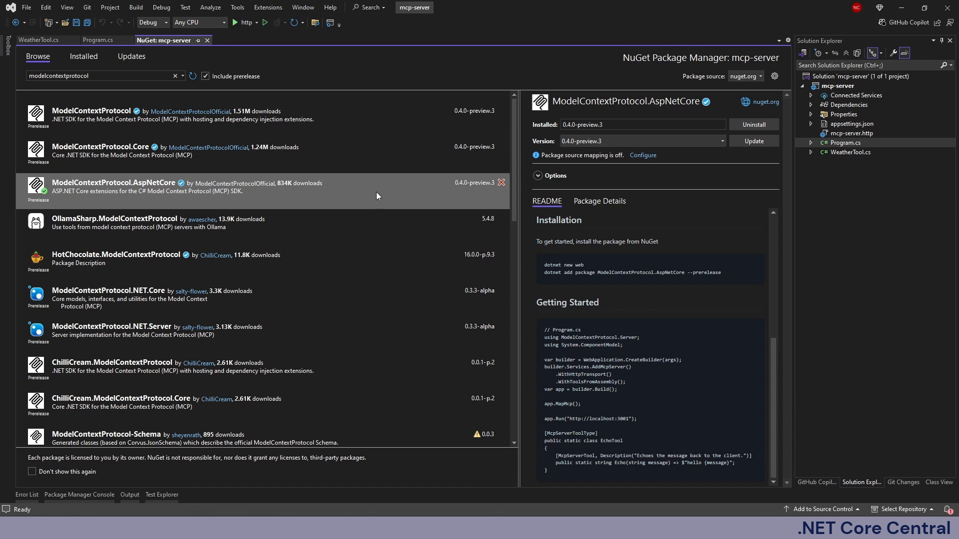
pyautogui.moveTo(190, 179)
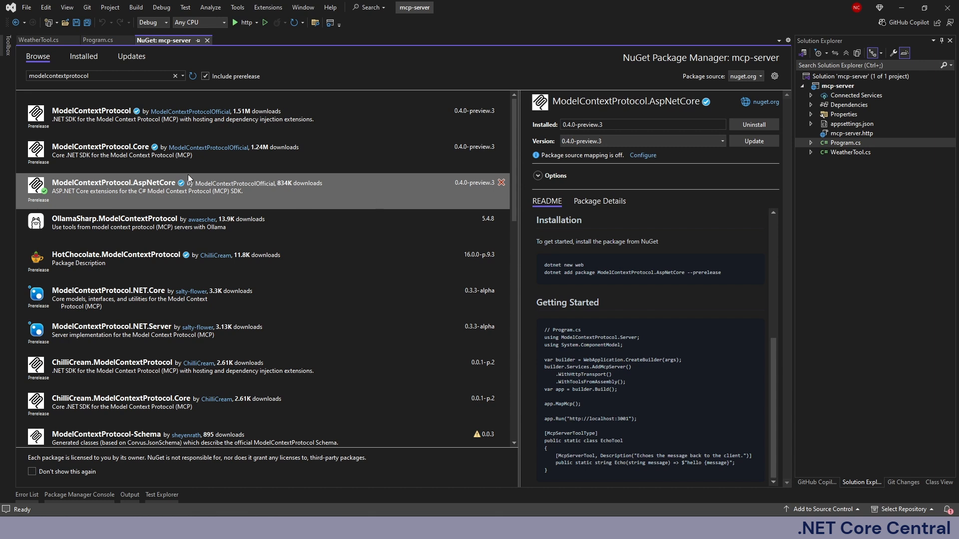
pyautogui.moveTo(136, 191)
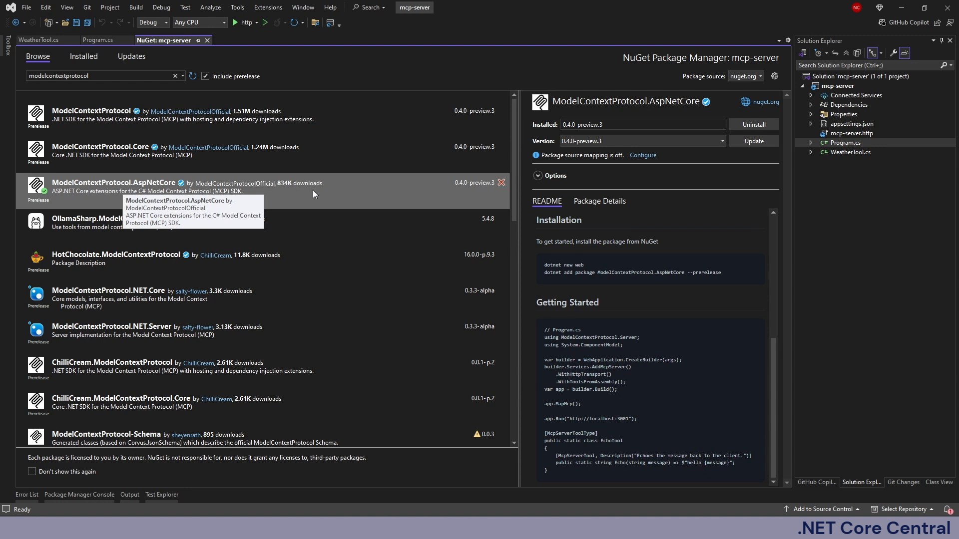
pyautogui.moveTo(477, 190)
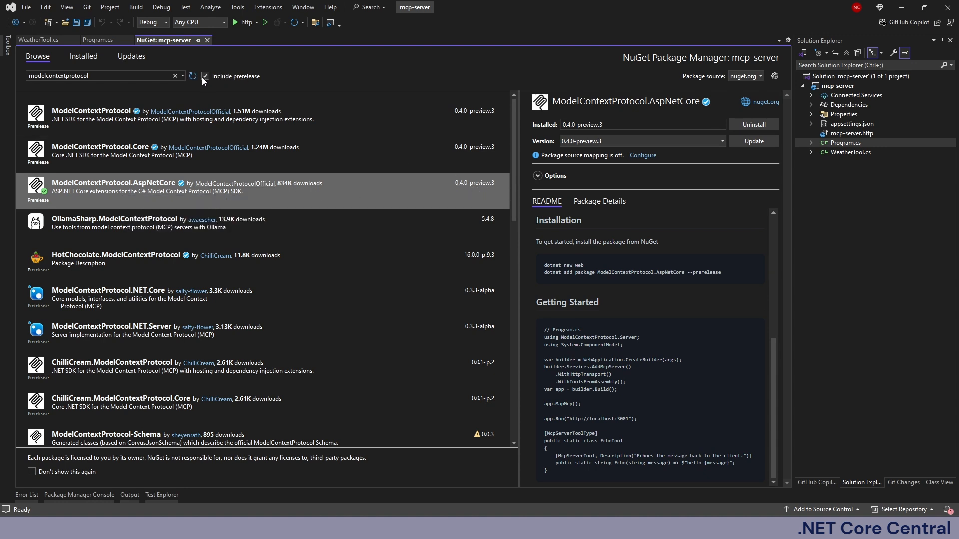
pyautogui.moveTo(370, 199)
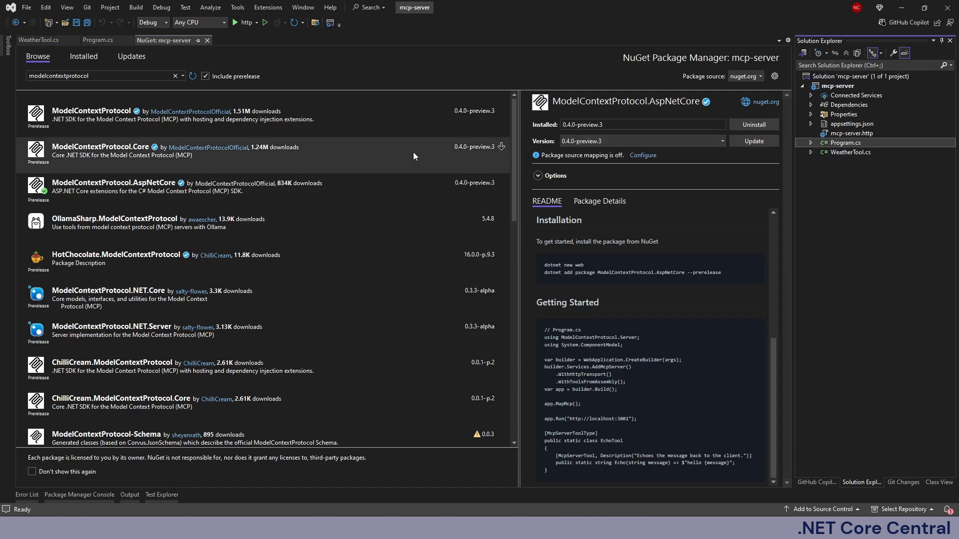
# Step: Show the Program.cs startup code registering the MCP server with HTTP transport
pyautogui.click(98, 40)
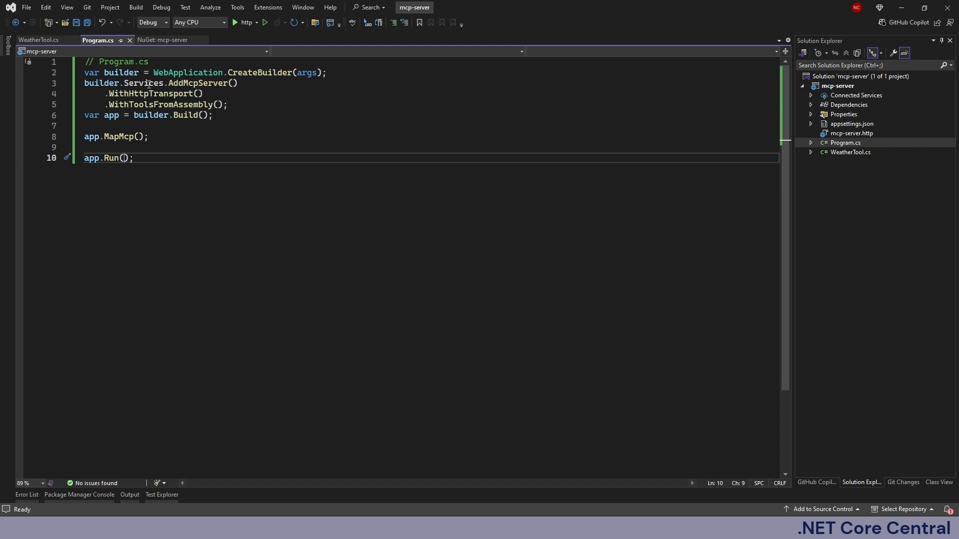
pyautogui.doubleClick(198, 83)
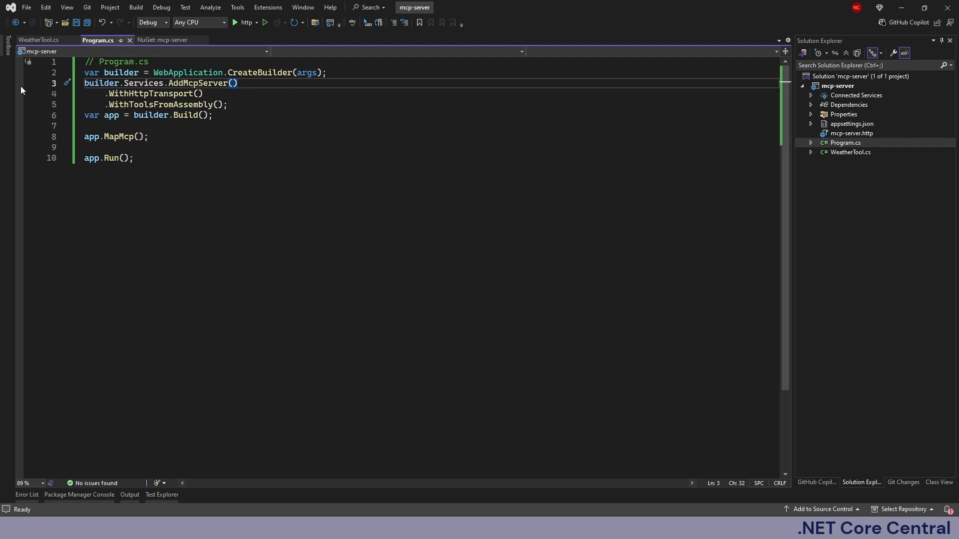
pyautogui.moveTo(145, 94)
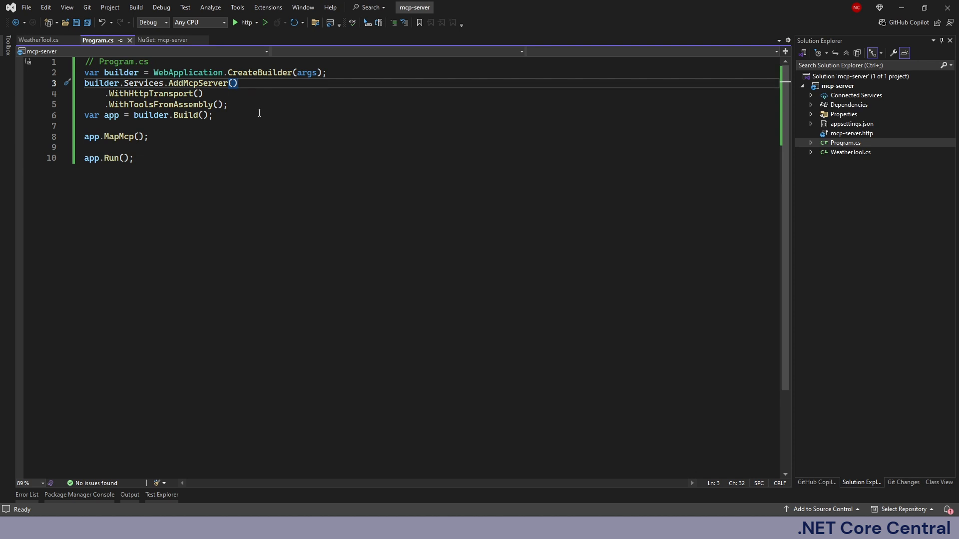
pyautogui.moveTo(155, 94)
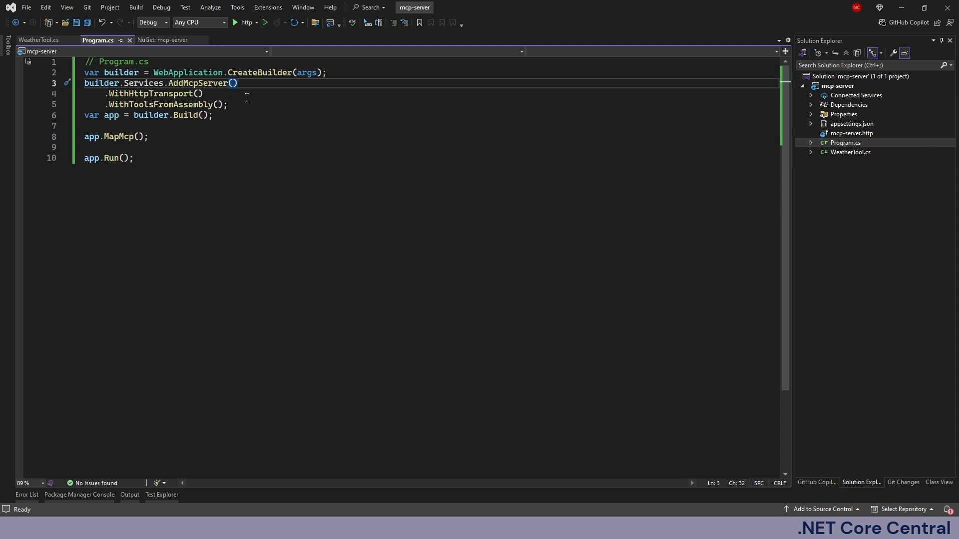
pyautogui.moveTo(247, 97)
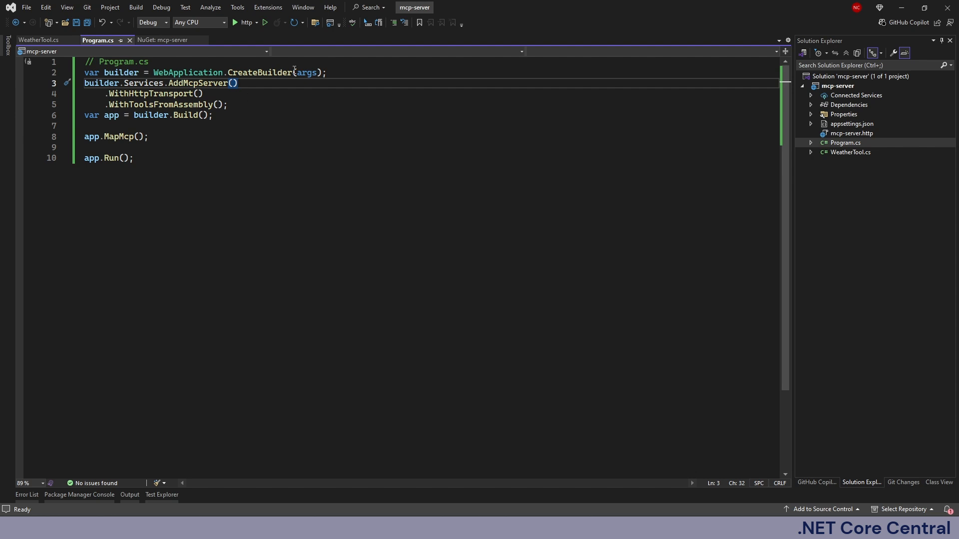
# Step: Show WeatherTool.cs with its mock weather data and the get_weather tool method
pyautogui.click(147, 93)
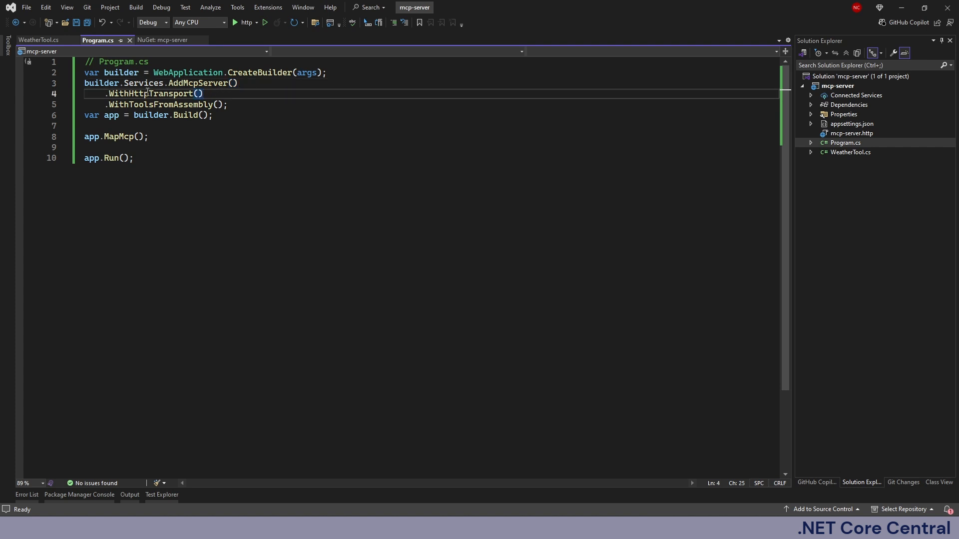
pyautogui.moveTo(157, 93)
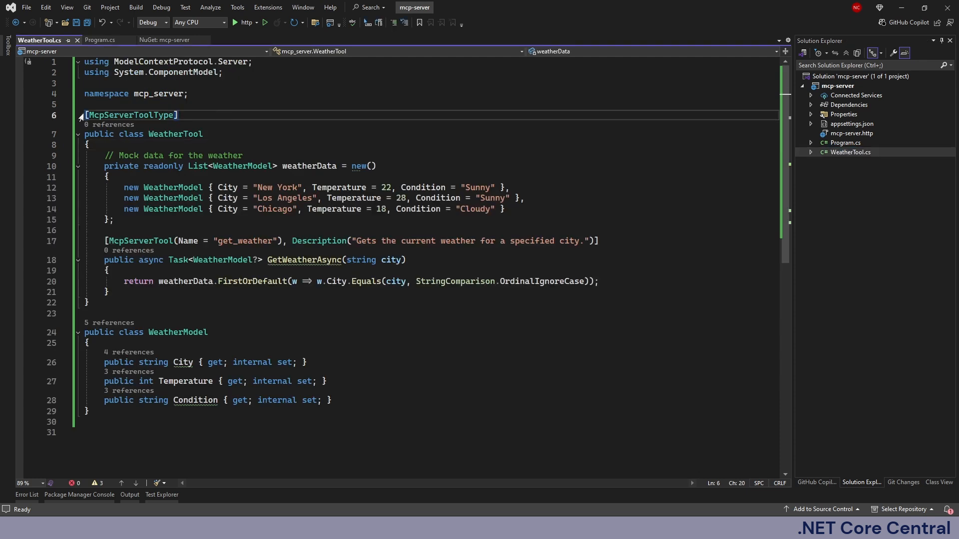
pyautogui.moveTo(131, 115)
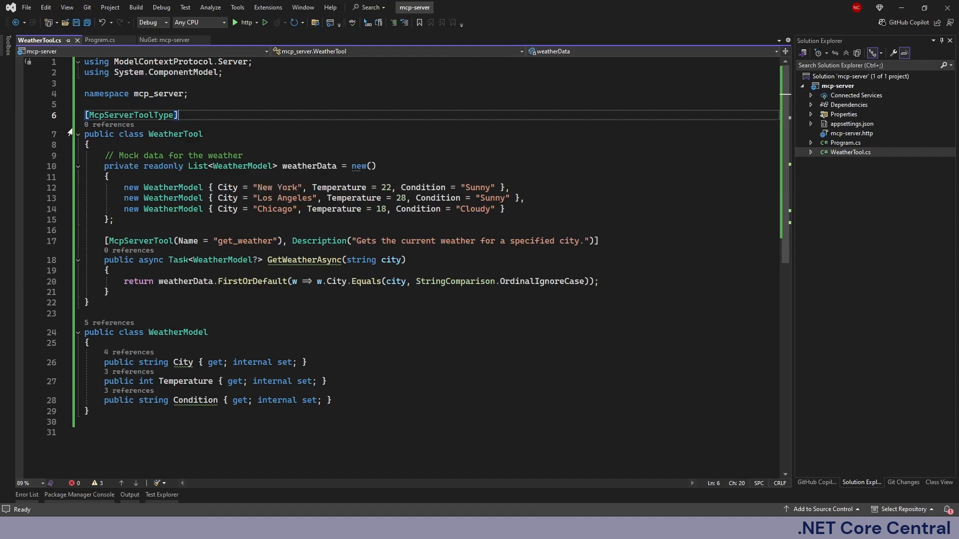
pyautogui.moveTo(180, 187)
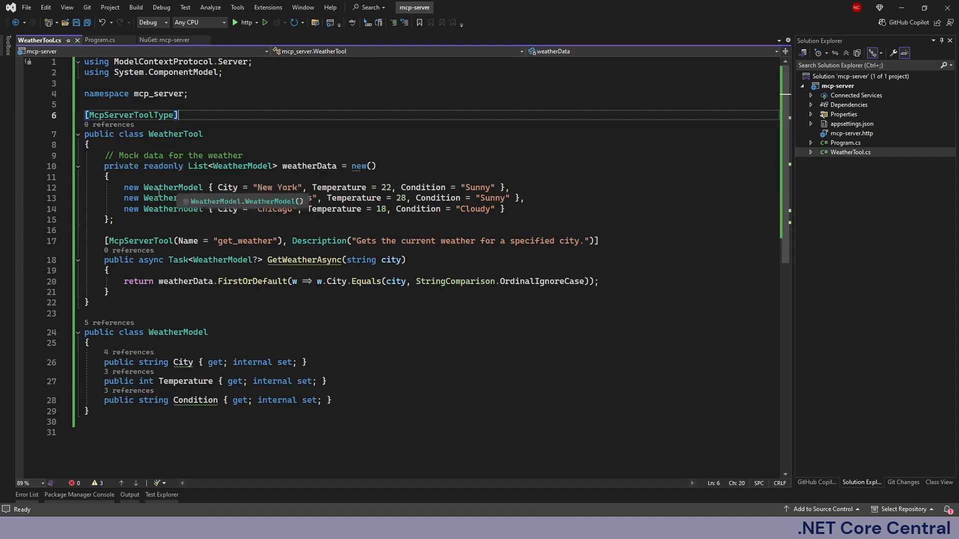
pyautogui.scroll(-3)
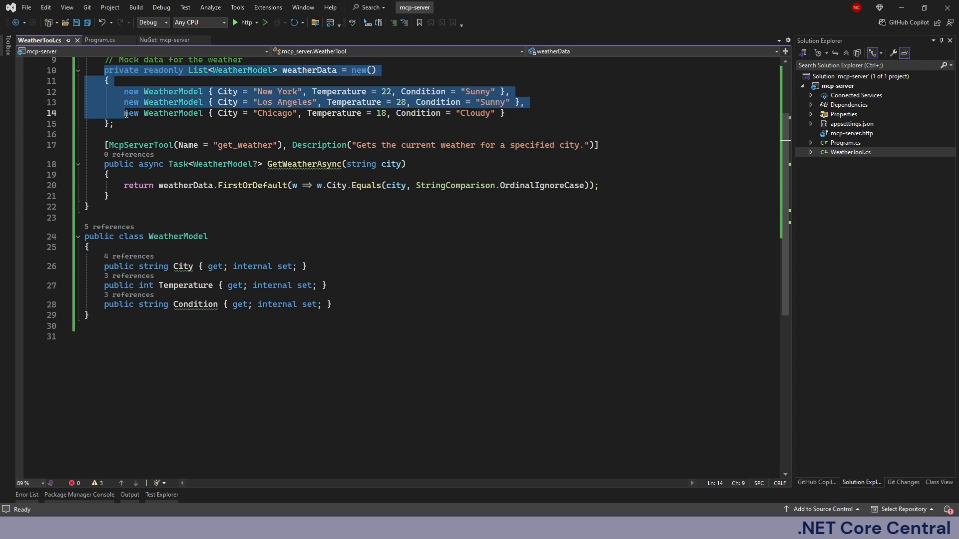
pyautogui.click(396, 164)
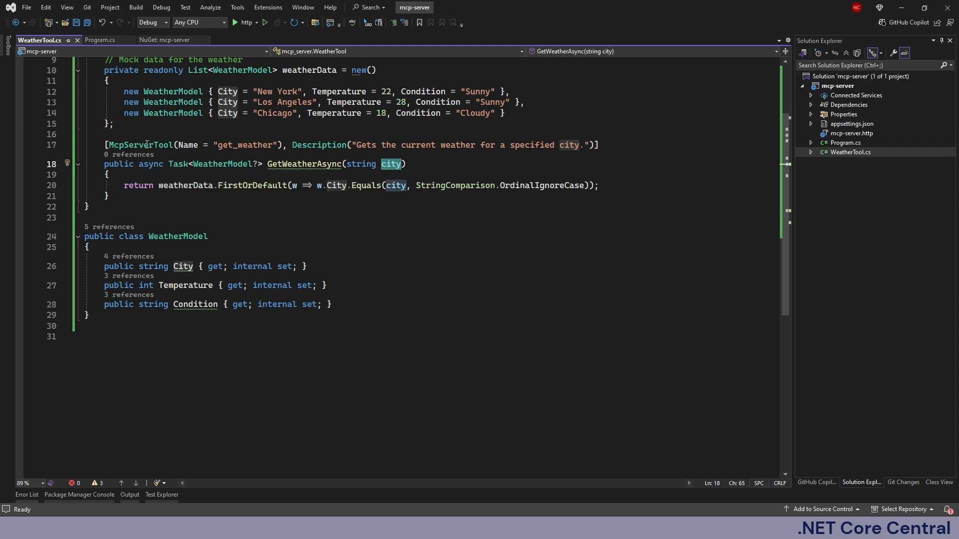
pyautogui.moveTo(133, 145)
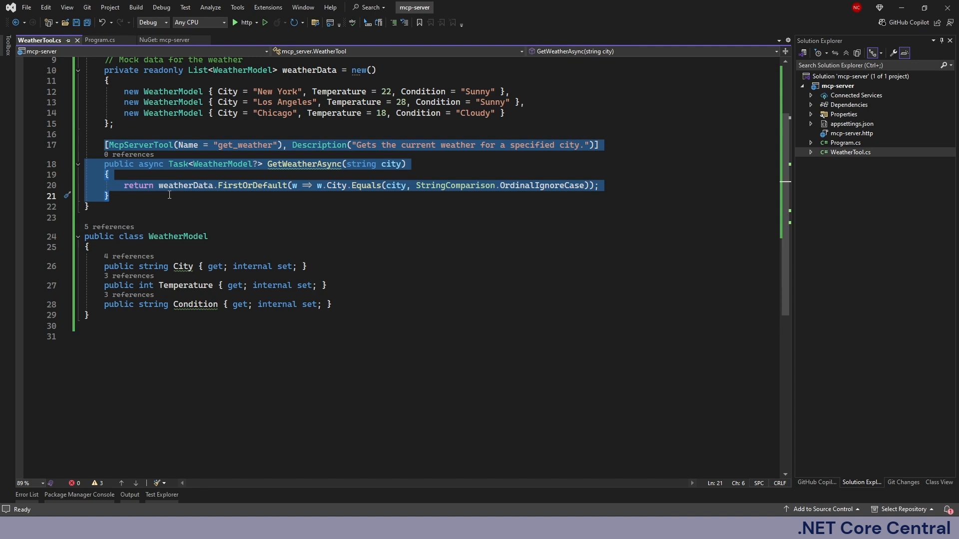
pyautogui.doubleClick(245, 145)
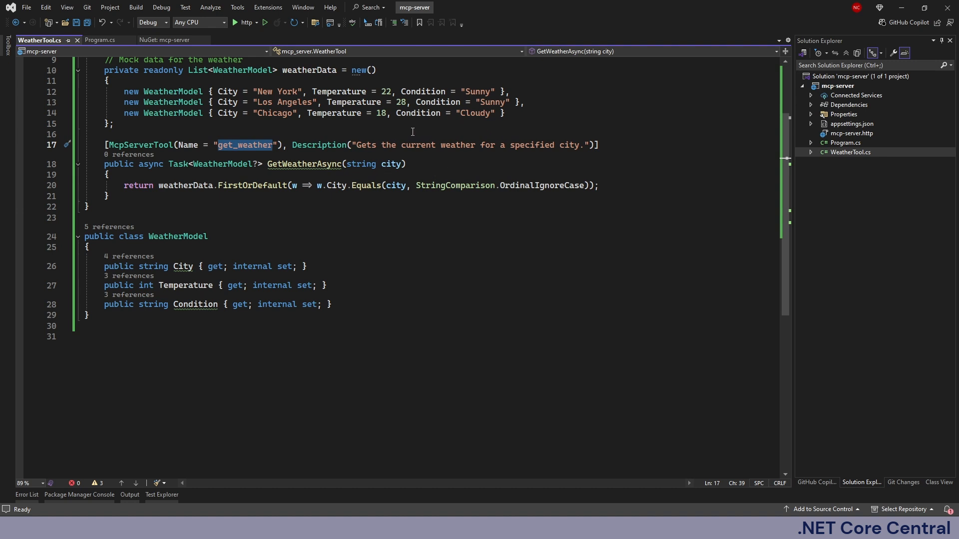
pyautogui.moveTo(101, 145); pyautogui.dragTo(109, 197)
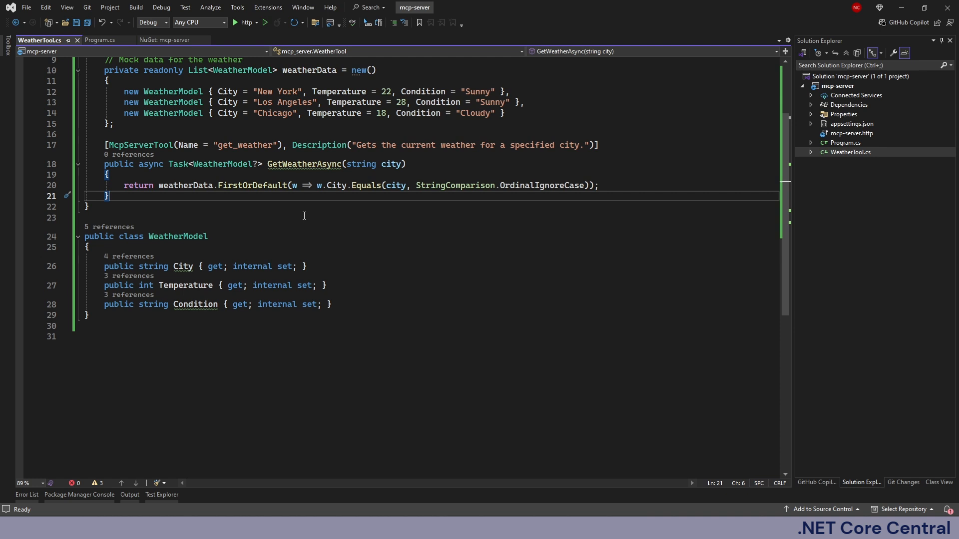
pyautogui.moveTo(304, 216)
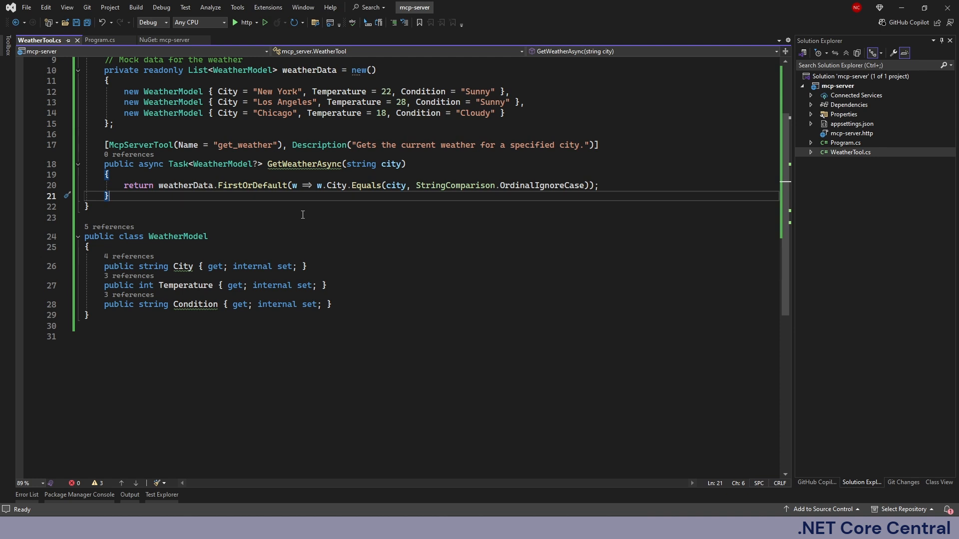
pyautogui.moveTo(347, 226)
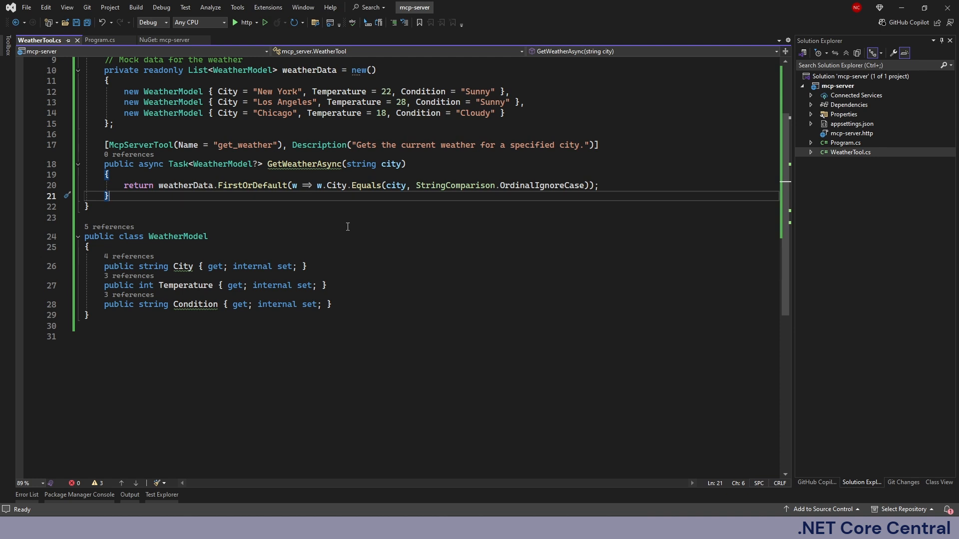
pyautogui.click(97, 40)
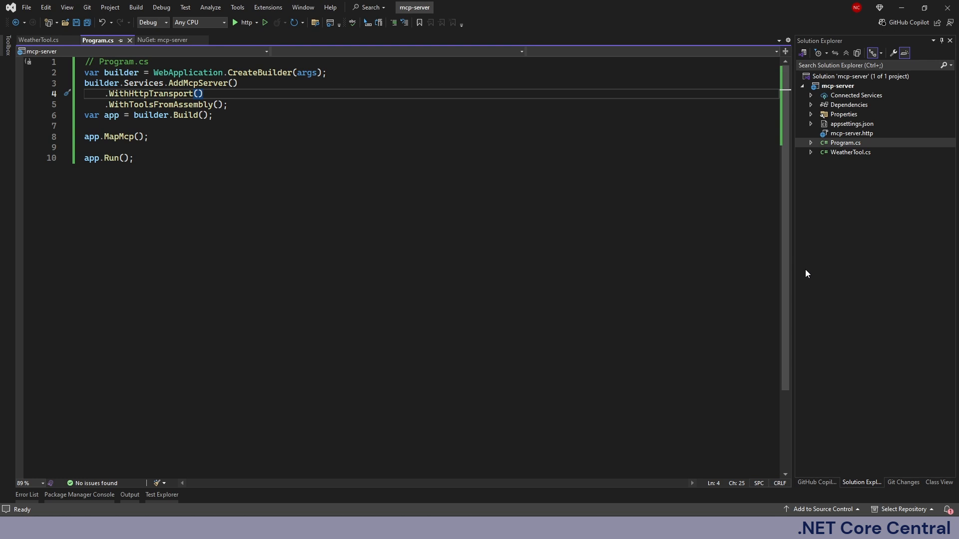
pyautogui.moveTo(503, 241)
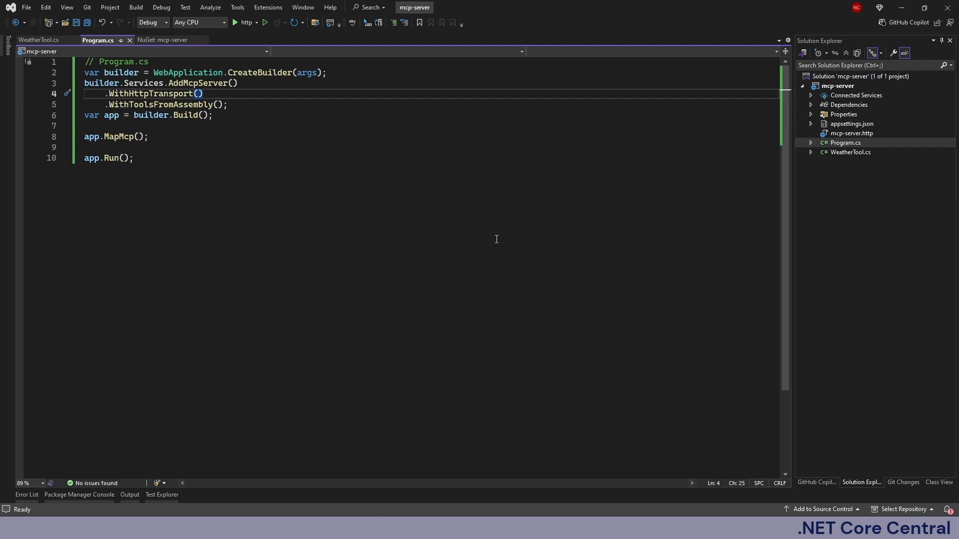
pyautogui.click(204, 93)
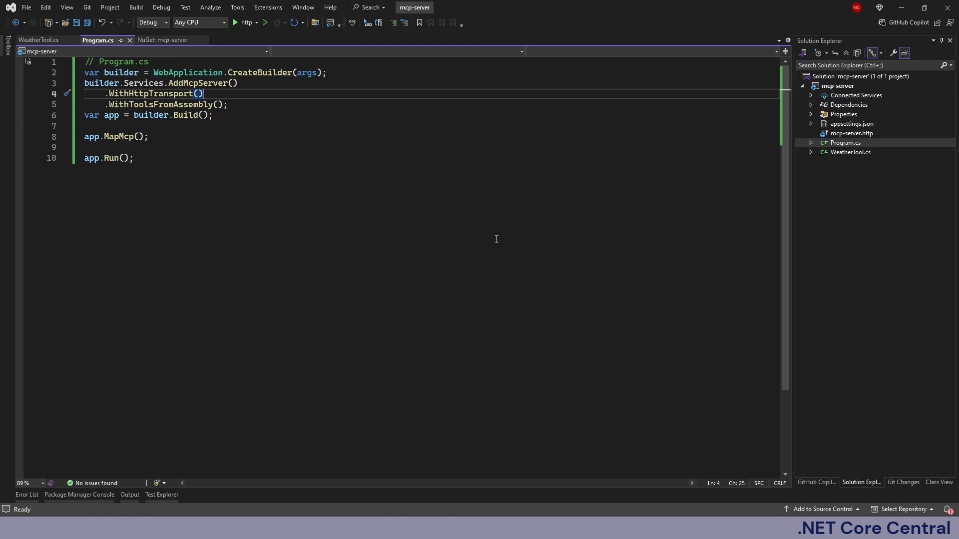
pyautogui.moveTo(903, 331)
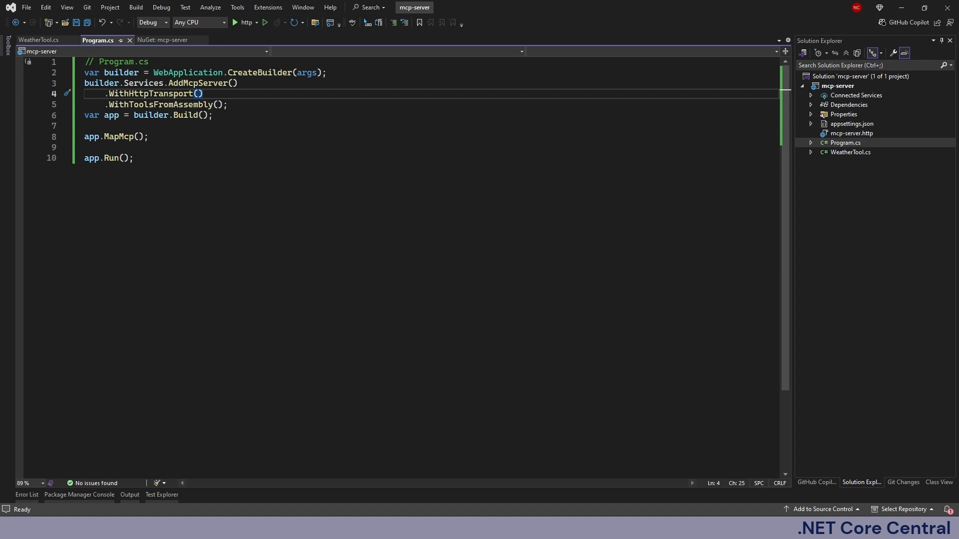
pyautogui.click(202, 93)
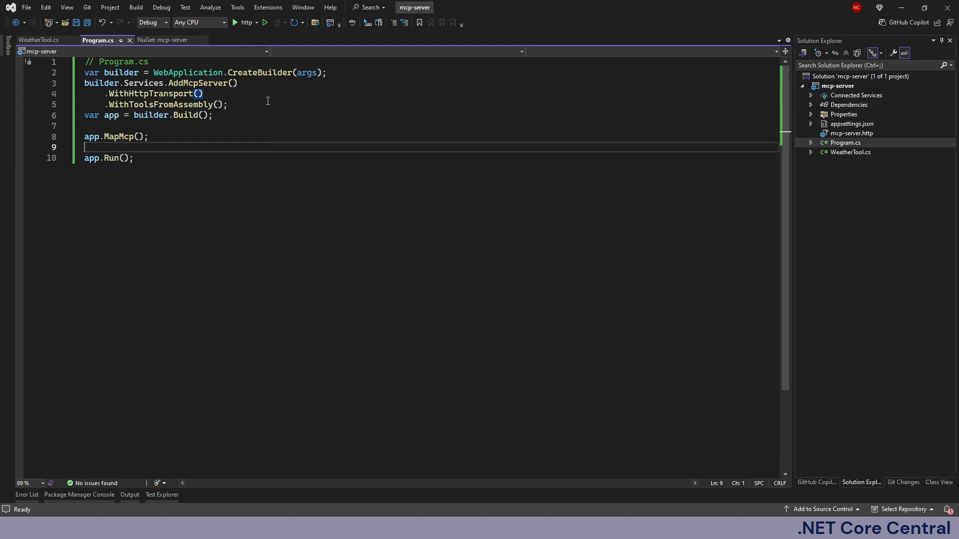
pyautogui.click(243, 22)
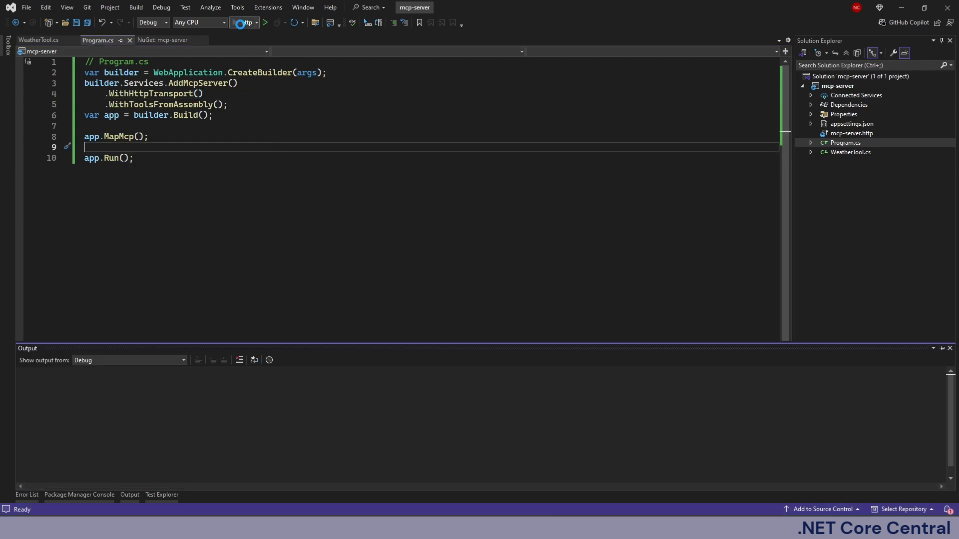
pyautogui.click(264, 23)
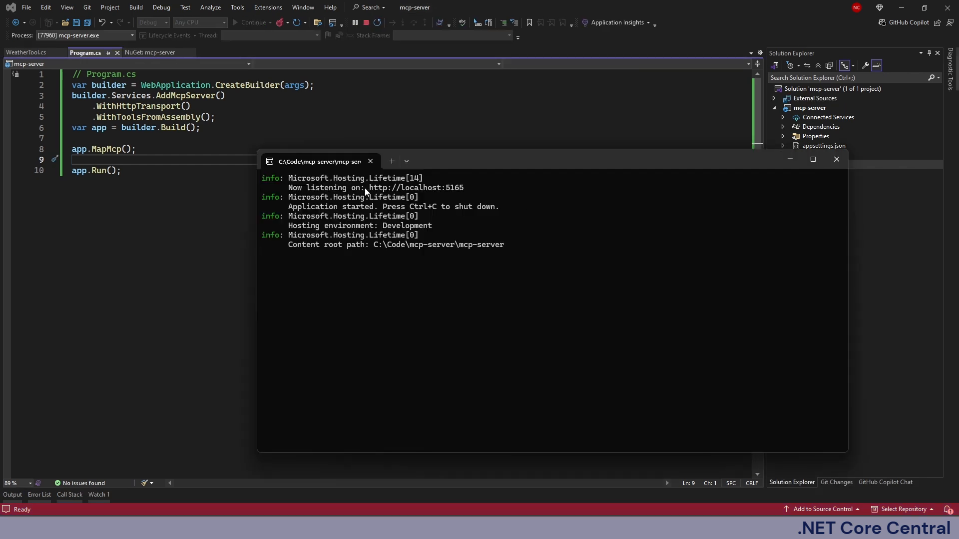
pyautogui.moveTo(481, 202)
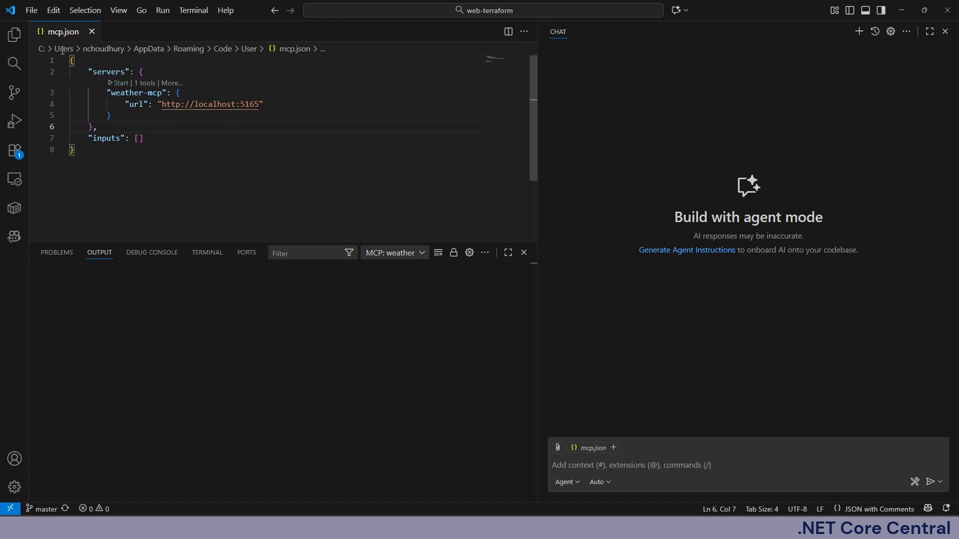
pyautogui.moveTo(62, 31)
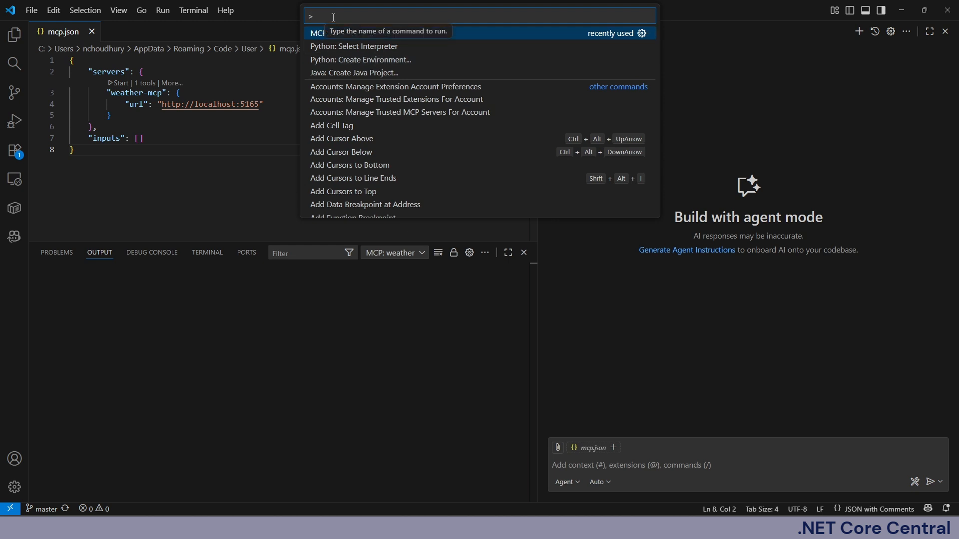
# Step: Start the weather-mcp server from mcp.json so it connects and reports one discovered tool
pyautogui.write('MCP')
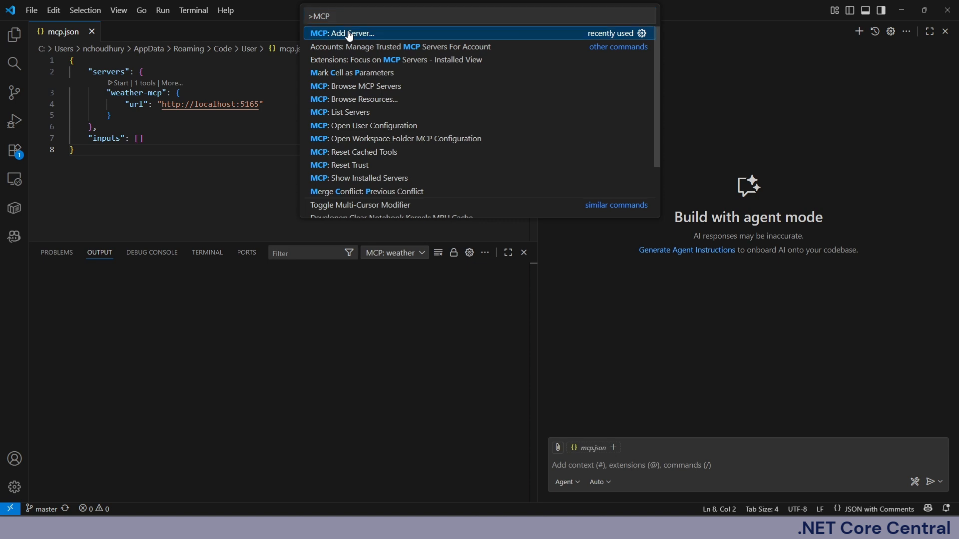
pyautogui.click(347, 33)
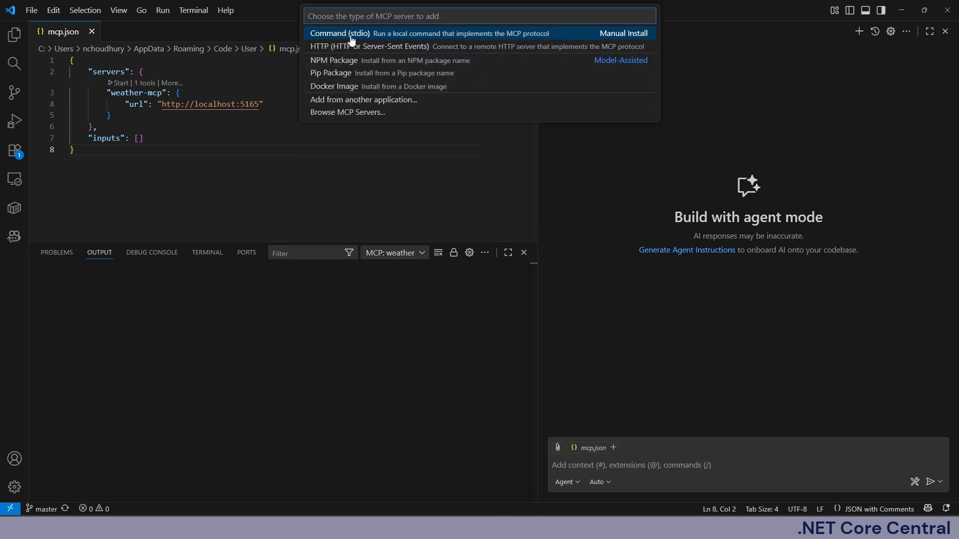
pyautogui.moveTo(313, 52)
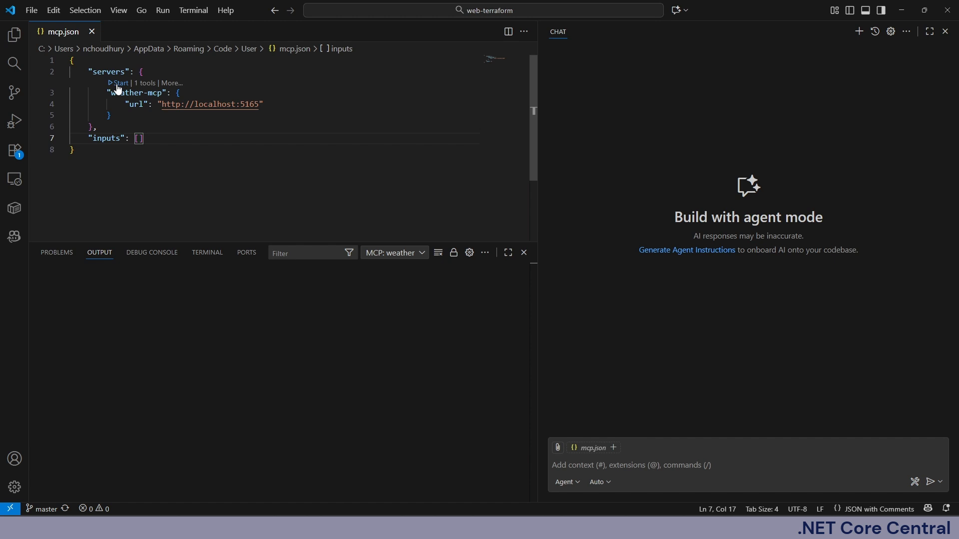
pyautogui.click(119, 83)
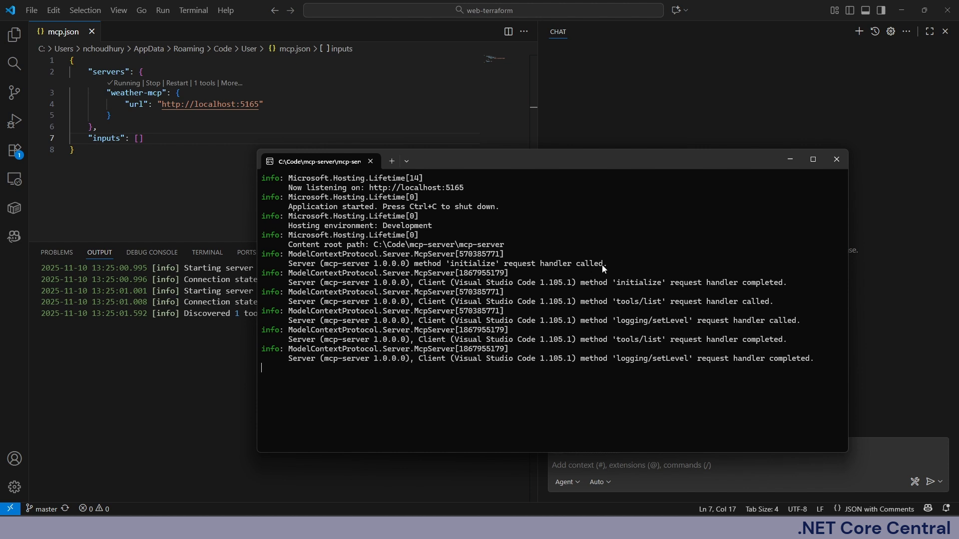
pyautogui.moveTo(684, 303)
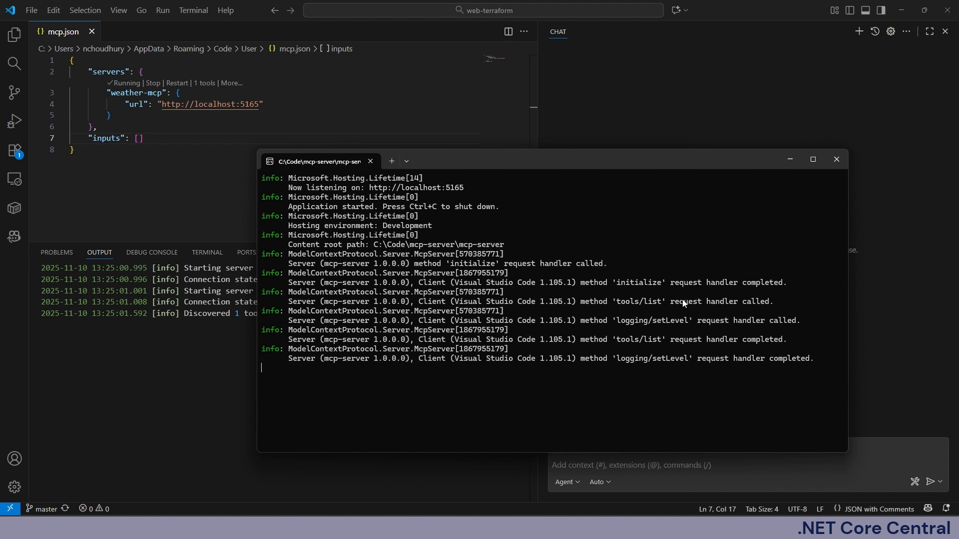
pyautogui.moveTo(673, 310)
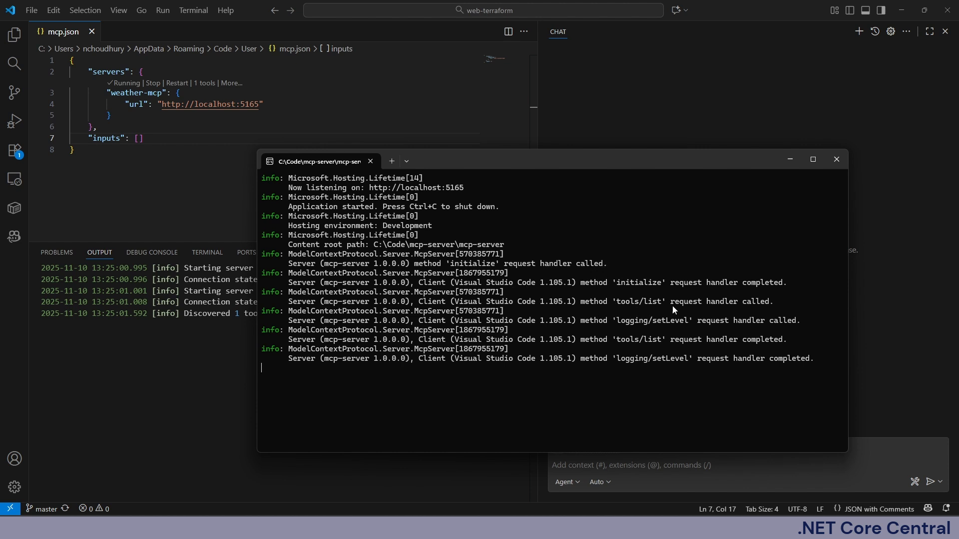
pyautogui.moveTo(521, 269)
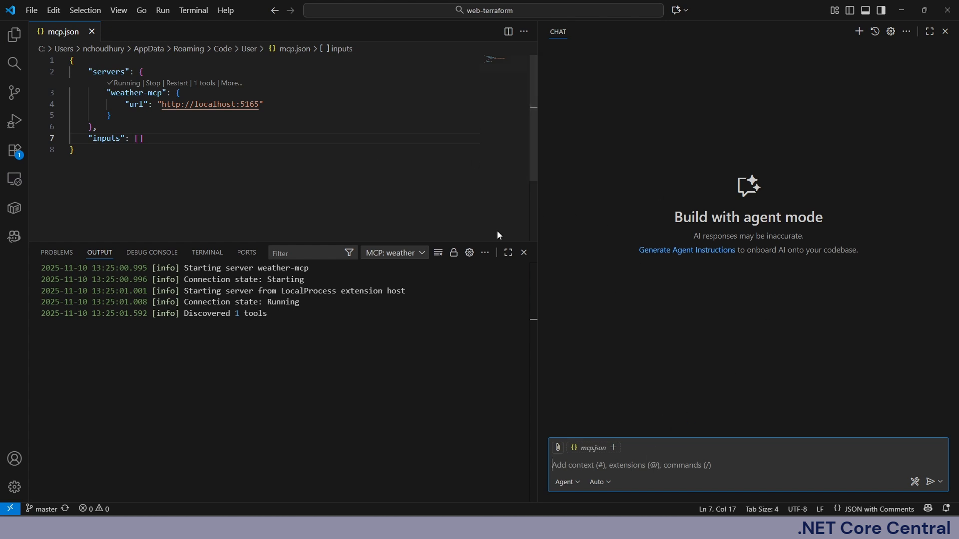
pyautogui.moveTo(616, 309)
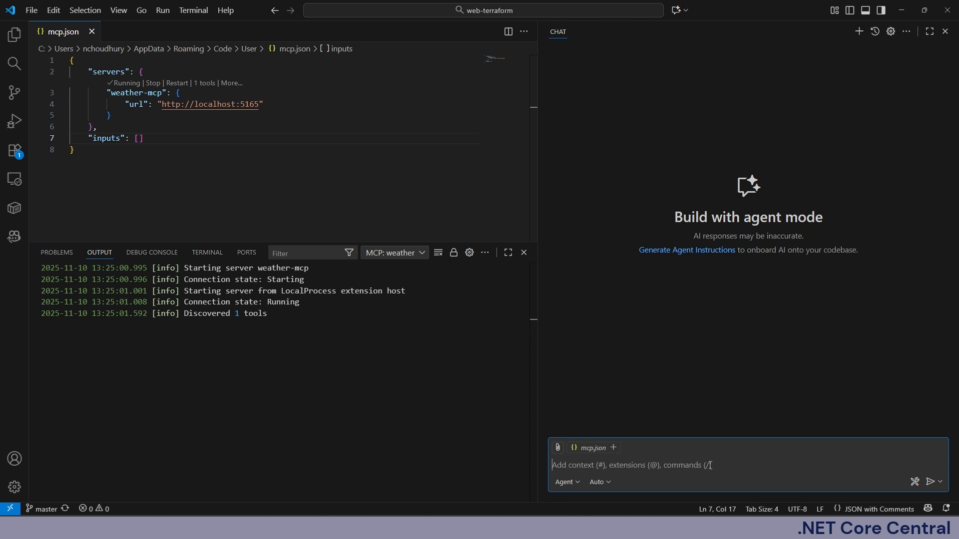
# Step: Ask Copilot chat "what is the weather of new york" so it proposes a get_weather call
pyautogui.write('what is the weat')
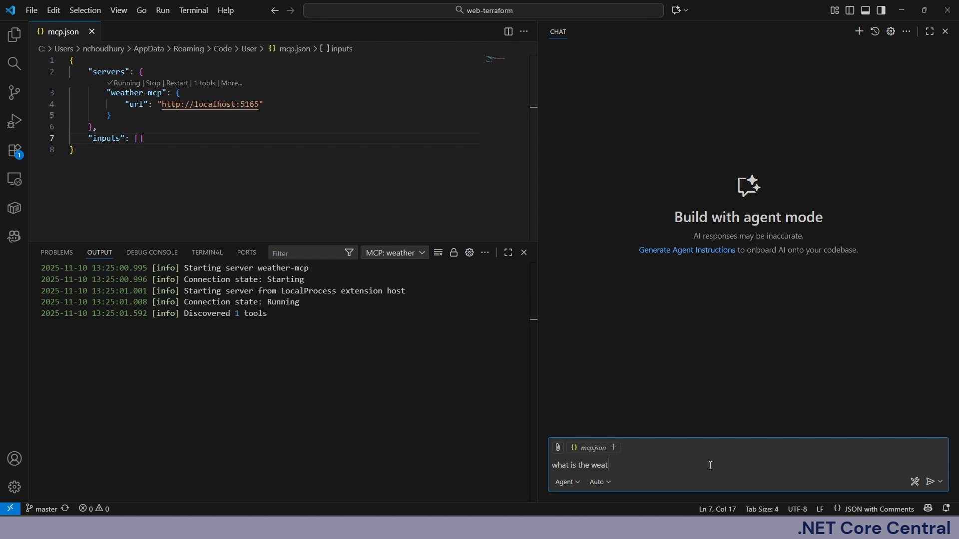
pyautogui.write('her of new')
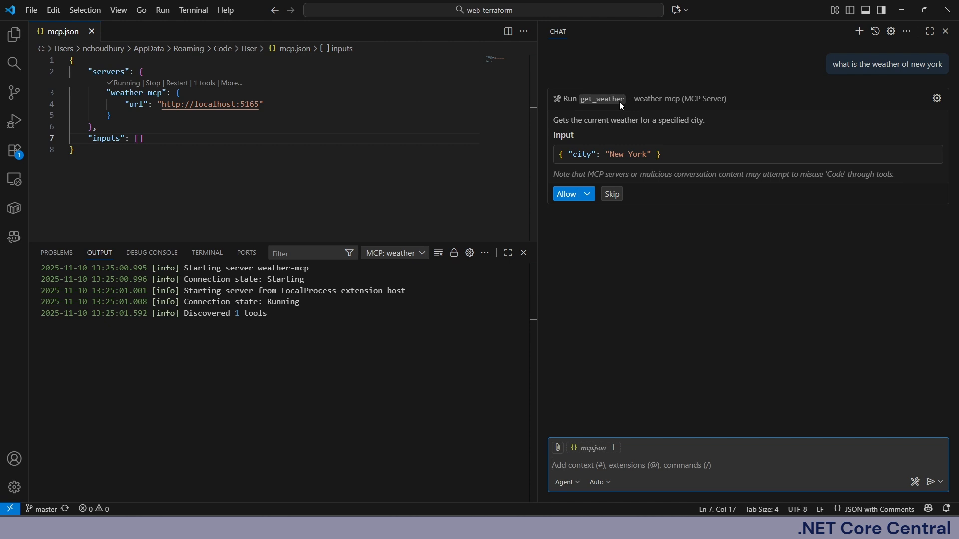
pyautogui.moveTo(642, 105)
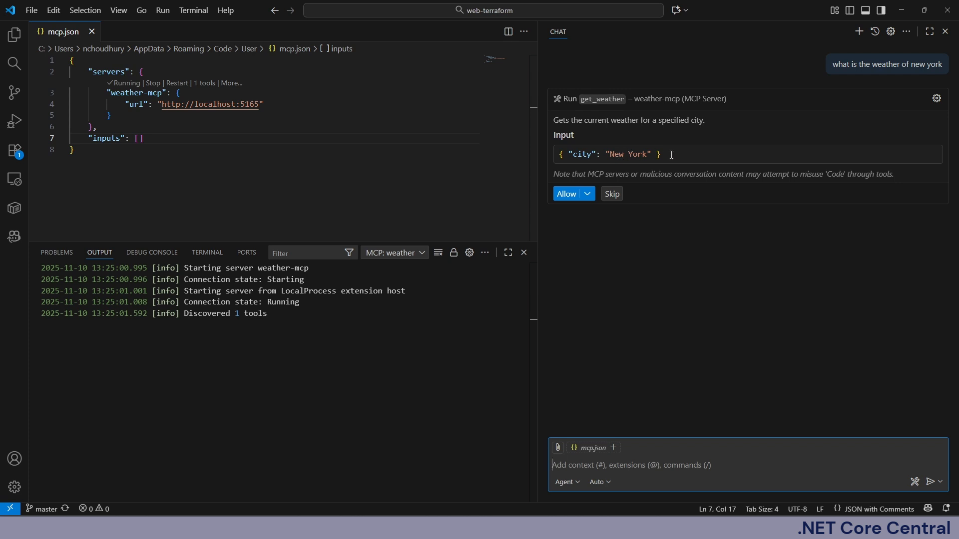
pyautogui.moveTo(914, 64)
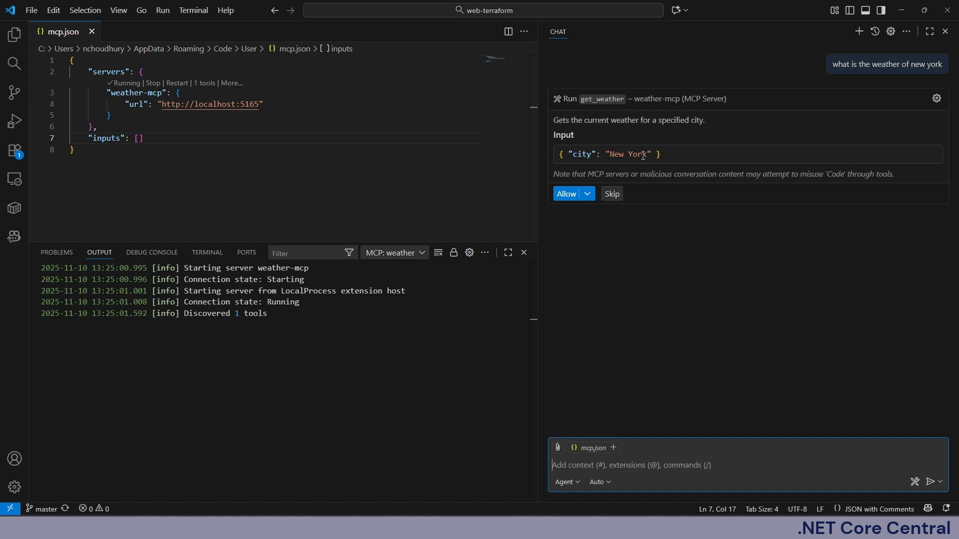
pyautogui.moveTo(631, 156)
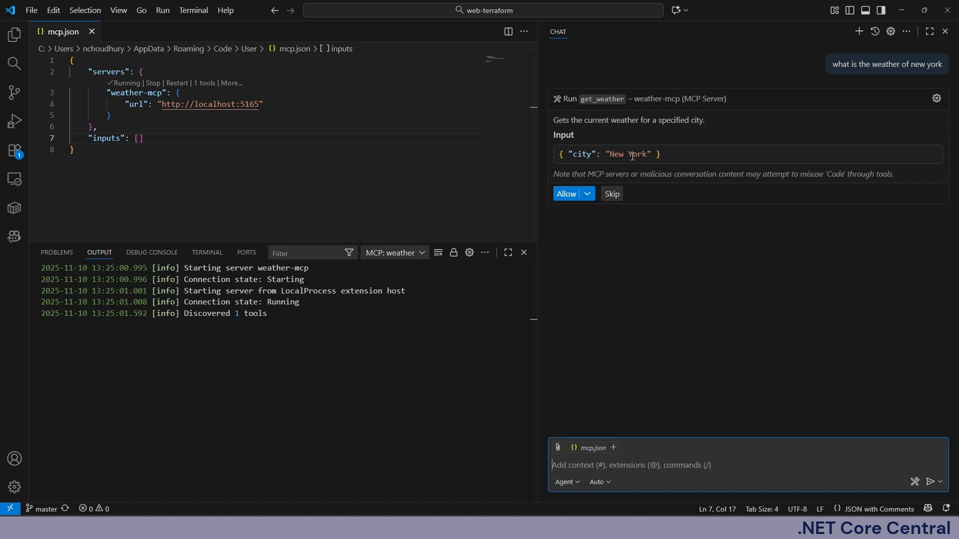
pyautogui.moveTo(643, 132)
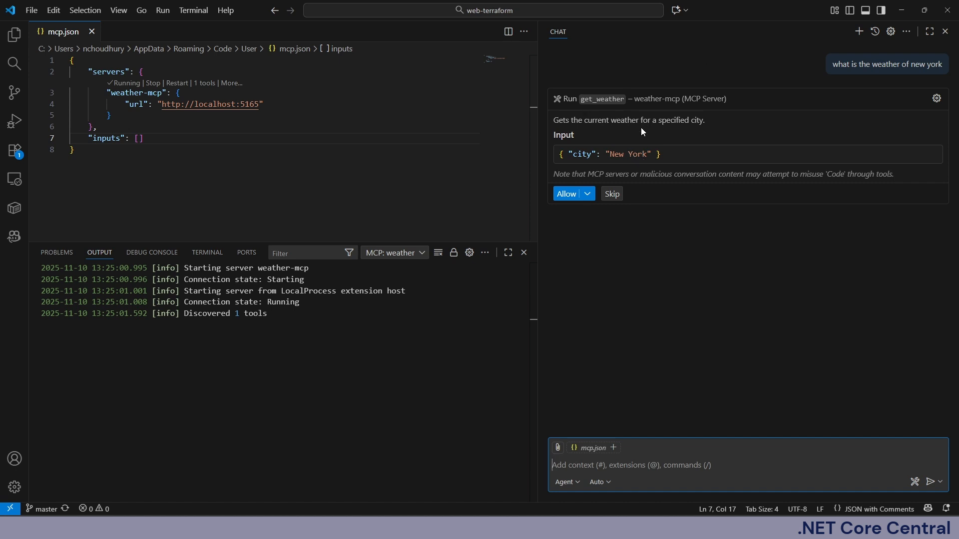
pyautogui.moveTo(667, 73)
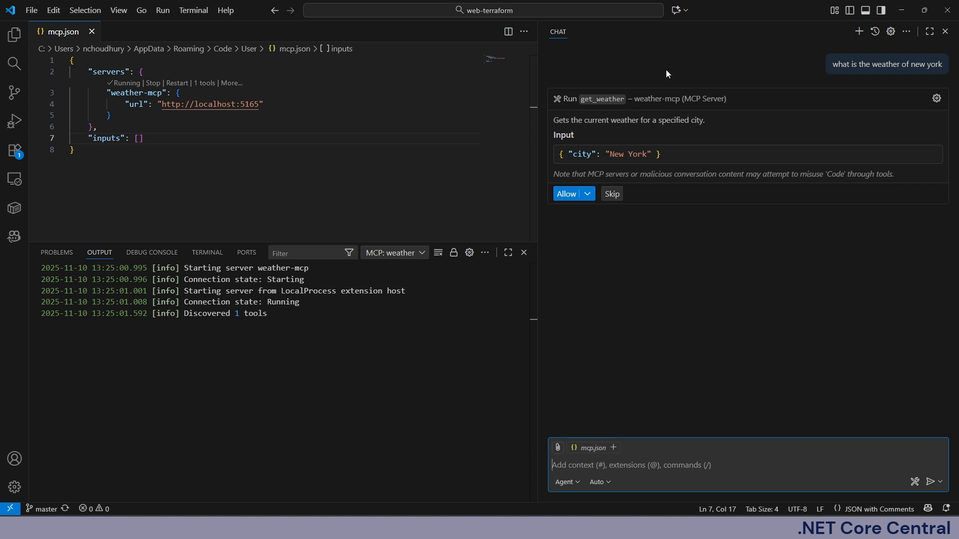
pyautogui.moveTo(664, 135)
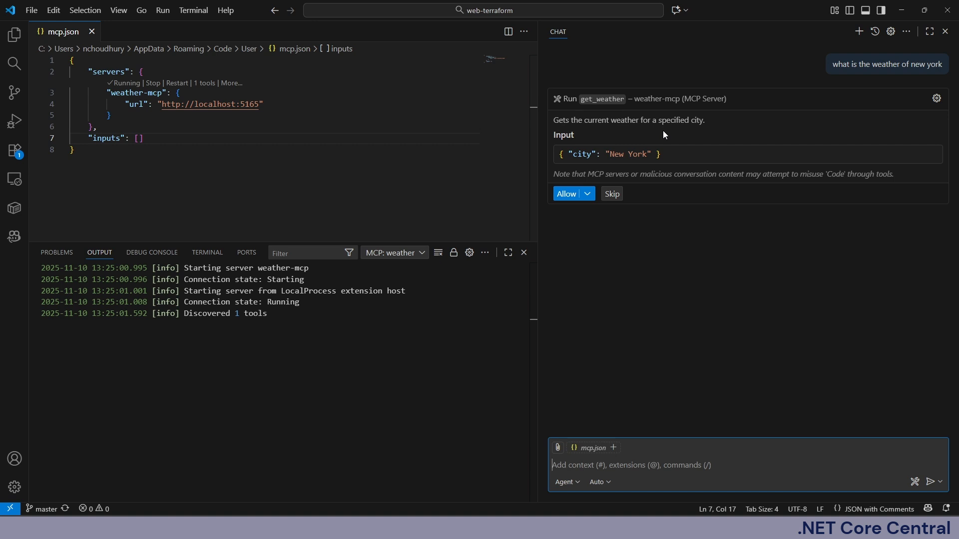
# Step: Allow the get_weather tool and expand its run showing input and sunny 22°C output
pyautogui.click(565, 193)
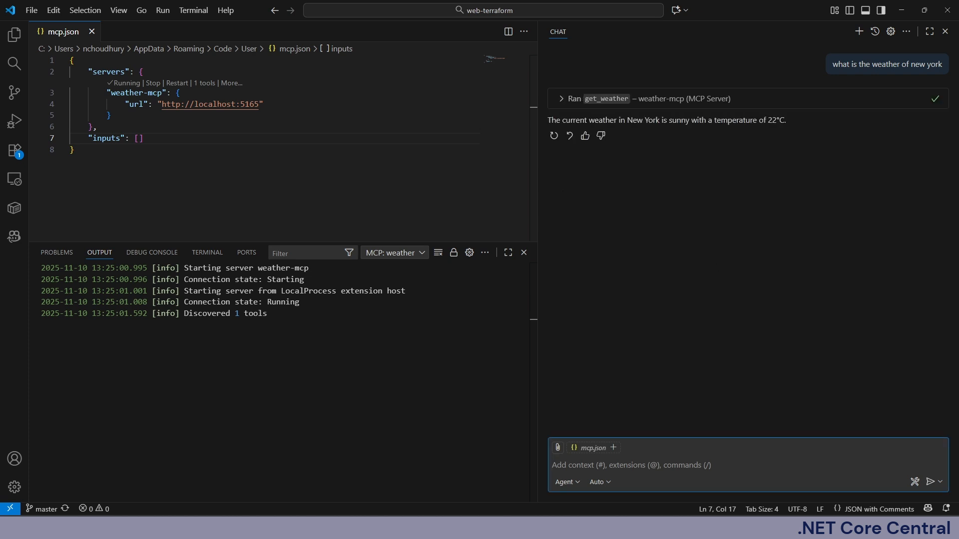
pyautogui.click(560, 99)
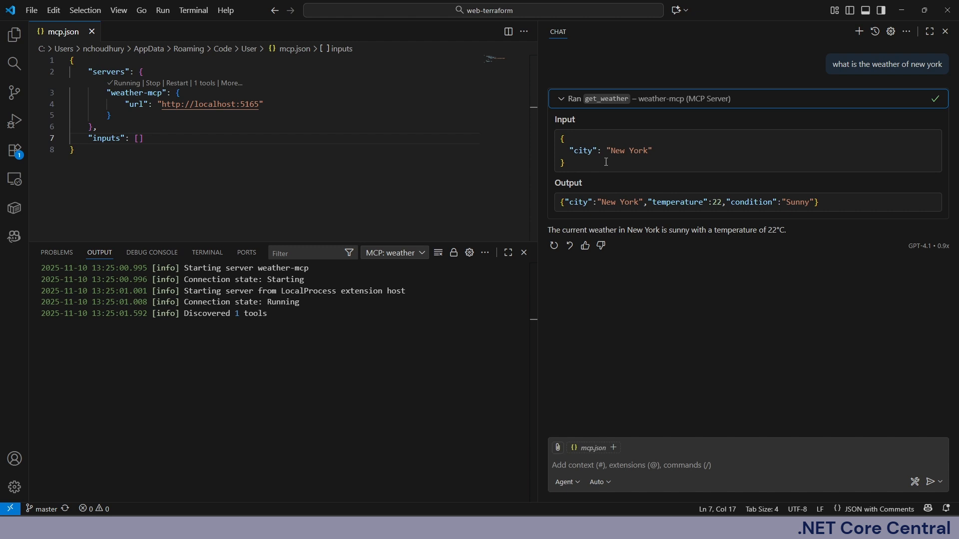
pyautogui.moveTo(572, 207)
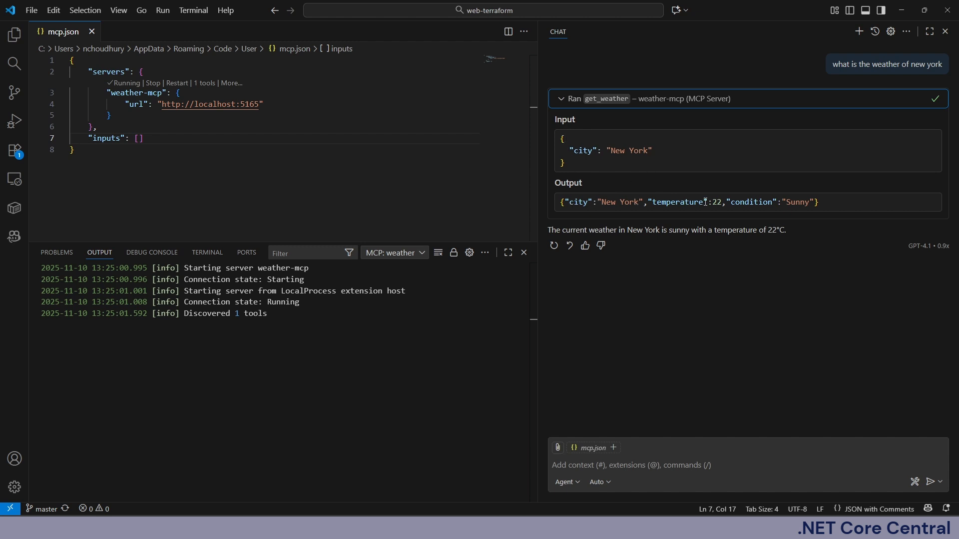
pyautogui.moveTo(543, 234)
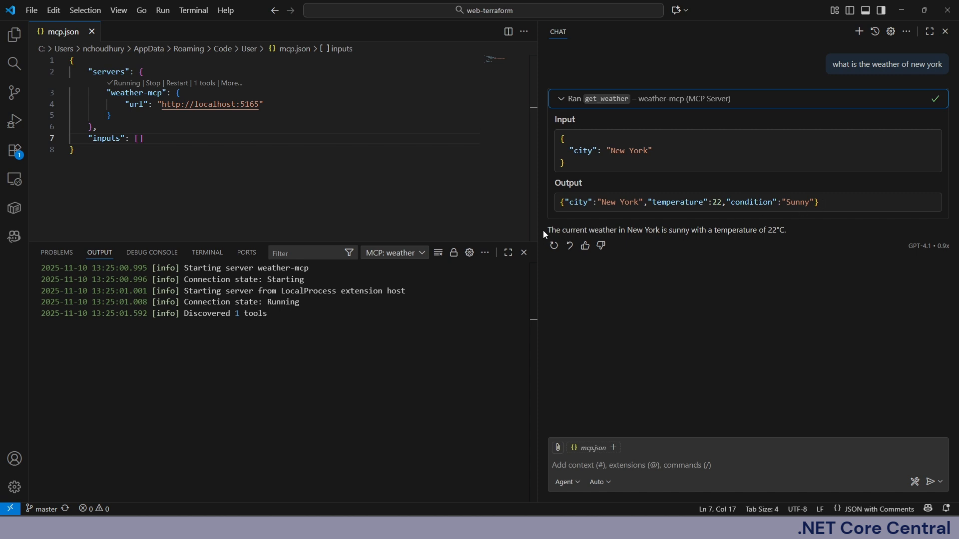
pyautogui.moveTo(693, 238)
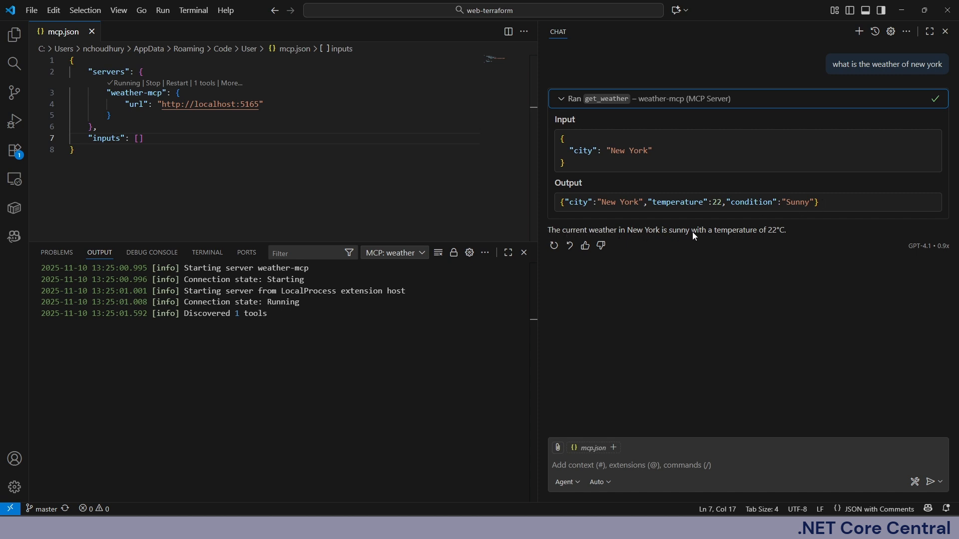
pyautogui.moveTo(798, 236)
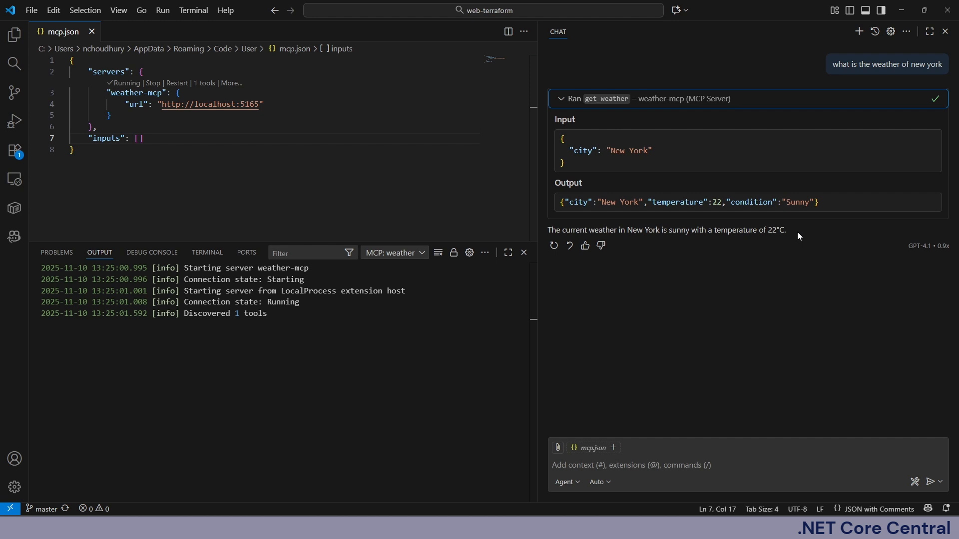
pyautogui.moveTo(787, 240)
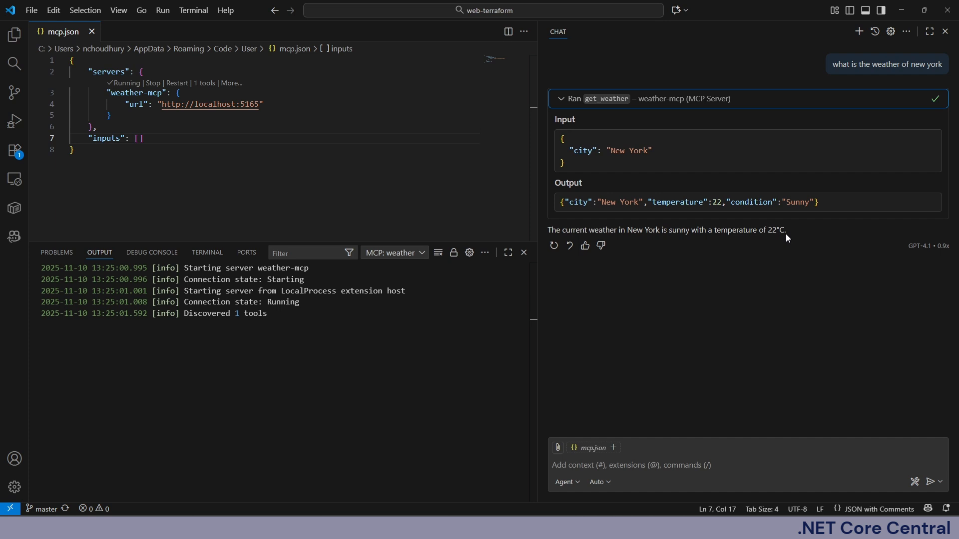
pyautogui.moveTo(768, 237)
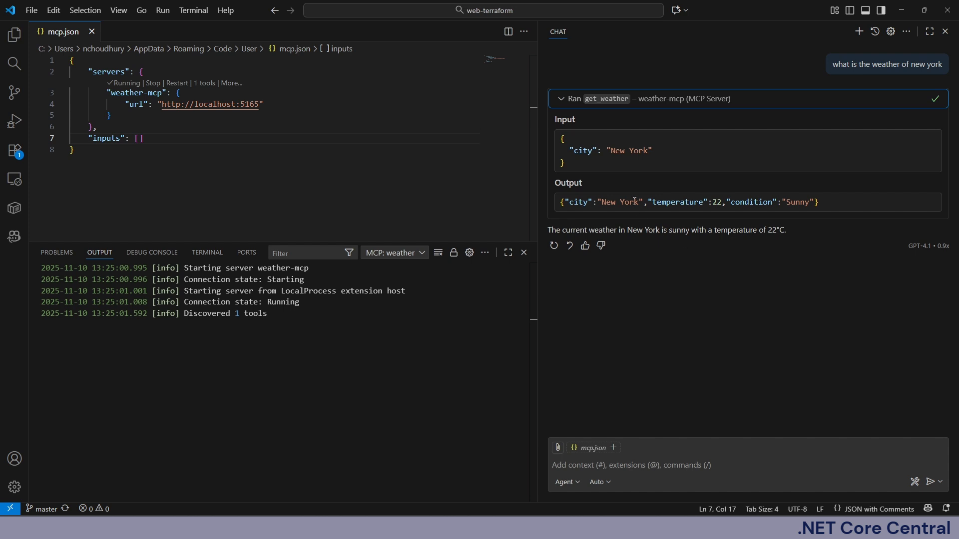
pyautogui.moveTo(824, 239)
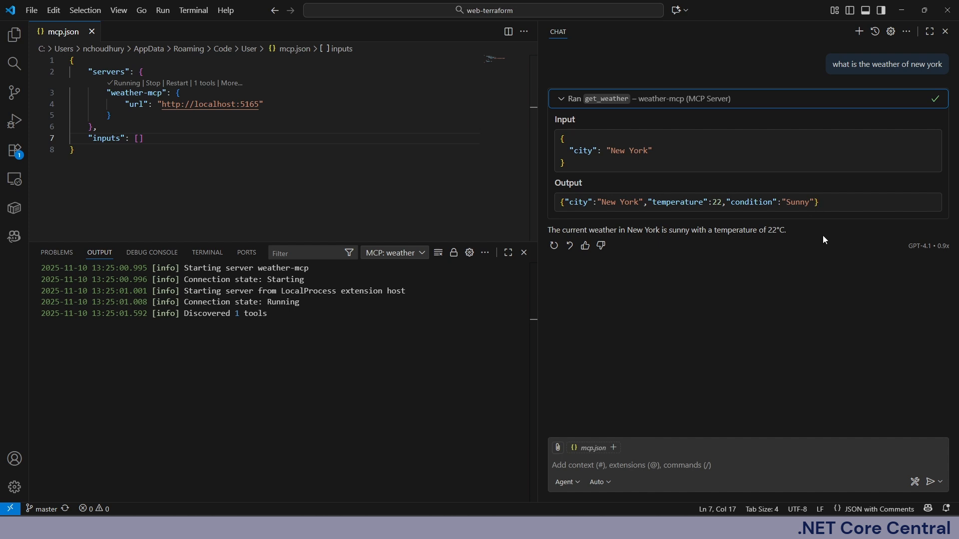
pyautogui.moveTo(816, 254)
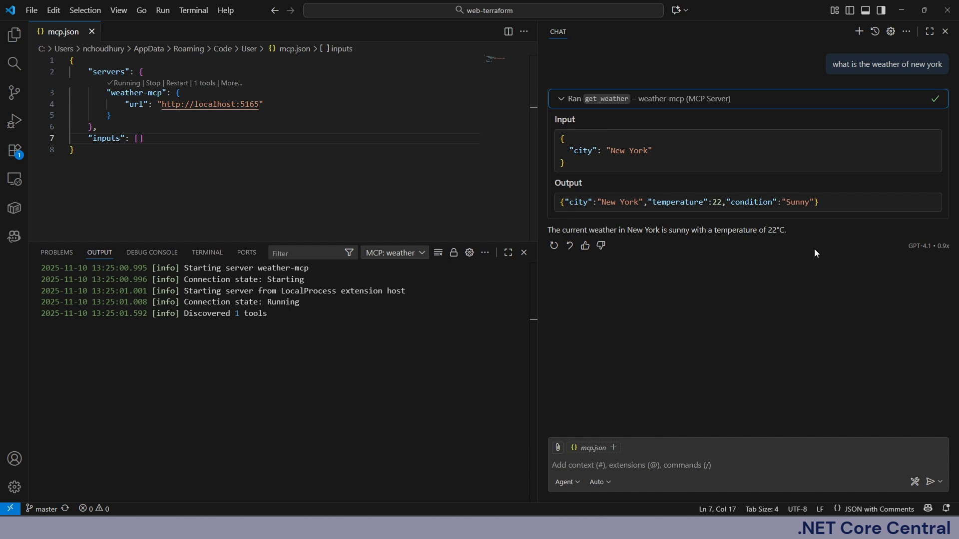
pyautogui.moveTo(636, 311)
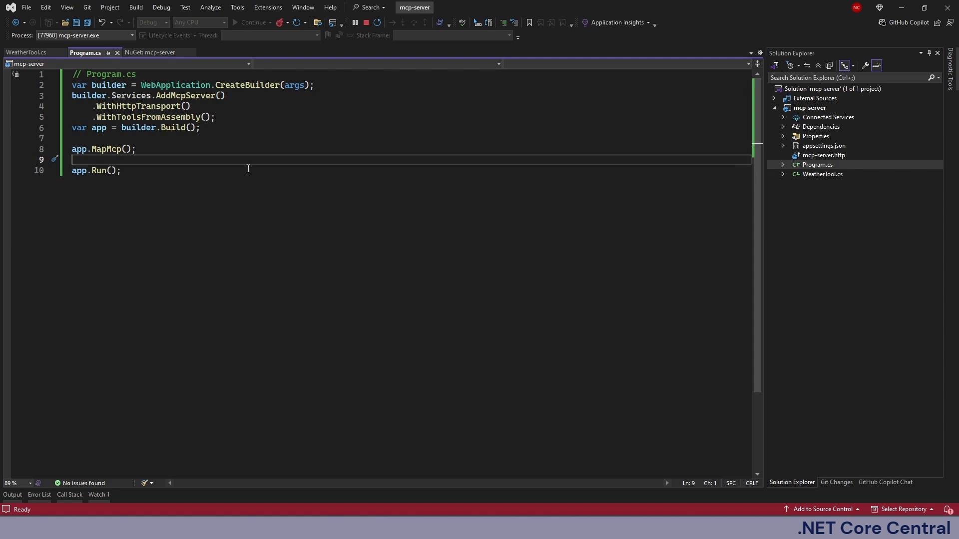
pyautogui.moveTo(169, 135)
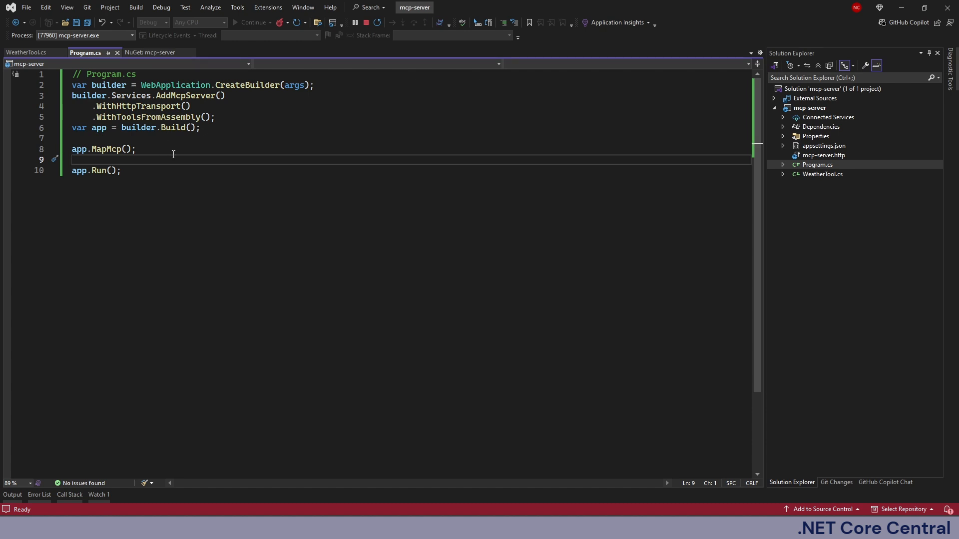
pyautogui.moveTo(255, 167)
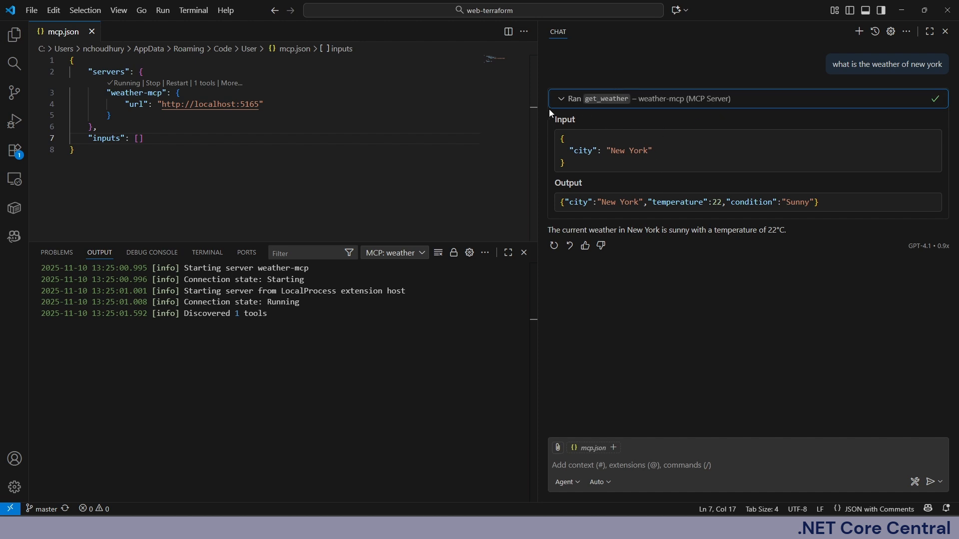
pyautogui.moveTo(618, 160)
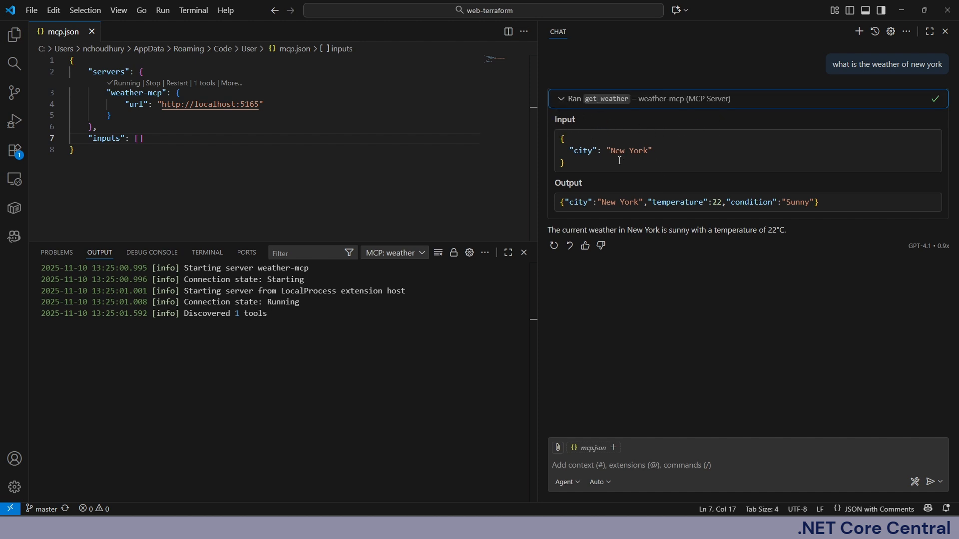
pyautogui.moveTo(599, 187)
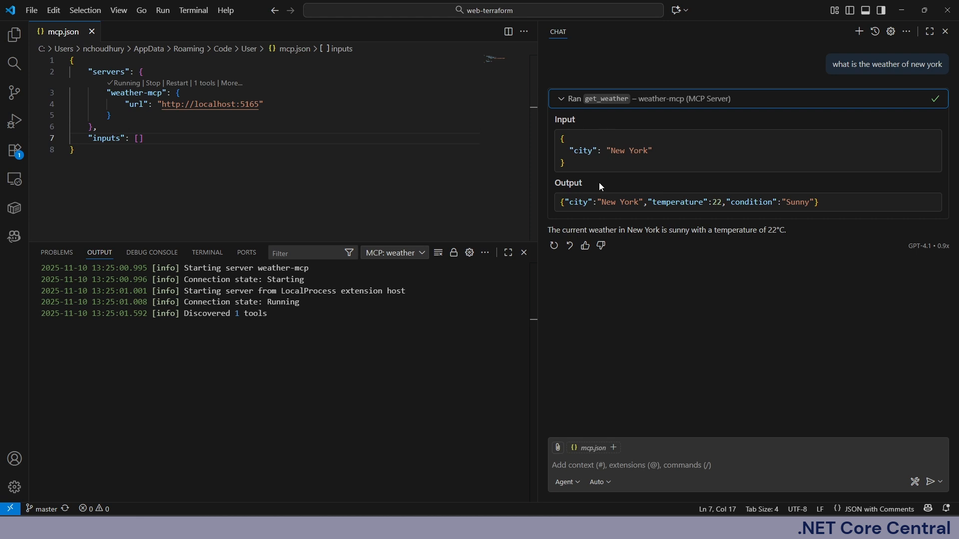
pyautogui.moveTo(666, 200)
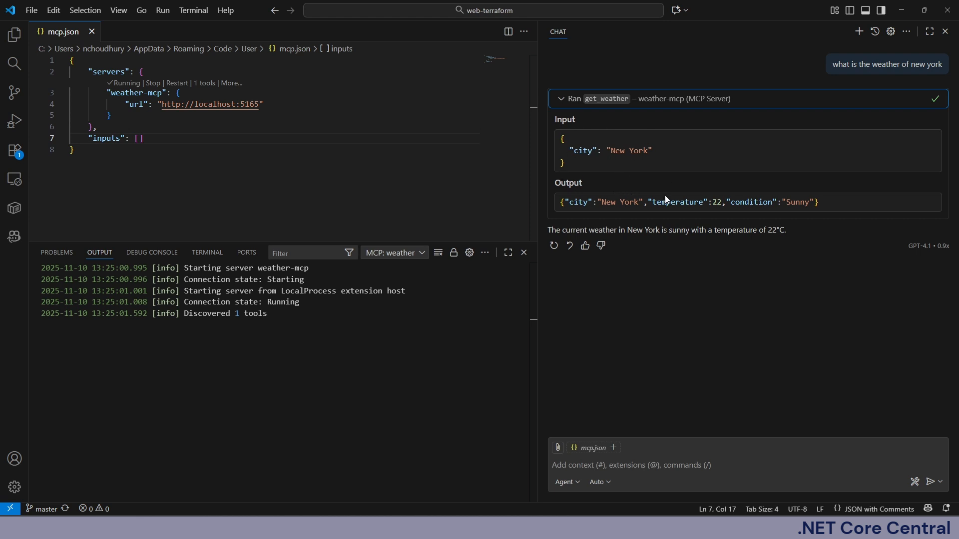